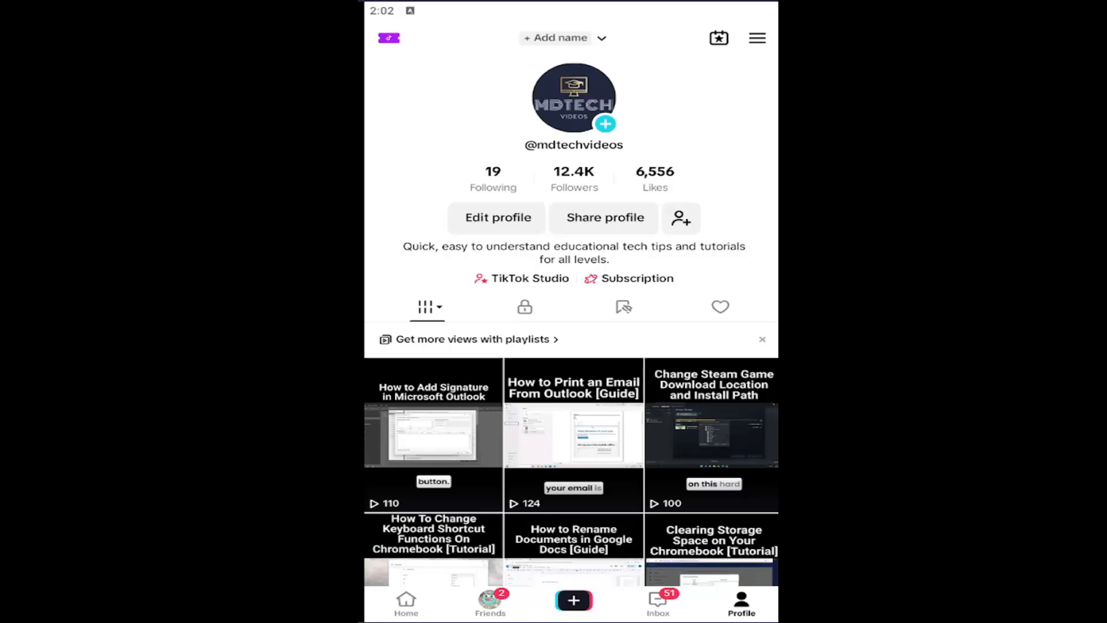
mouse_move(581, 316)
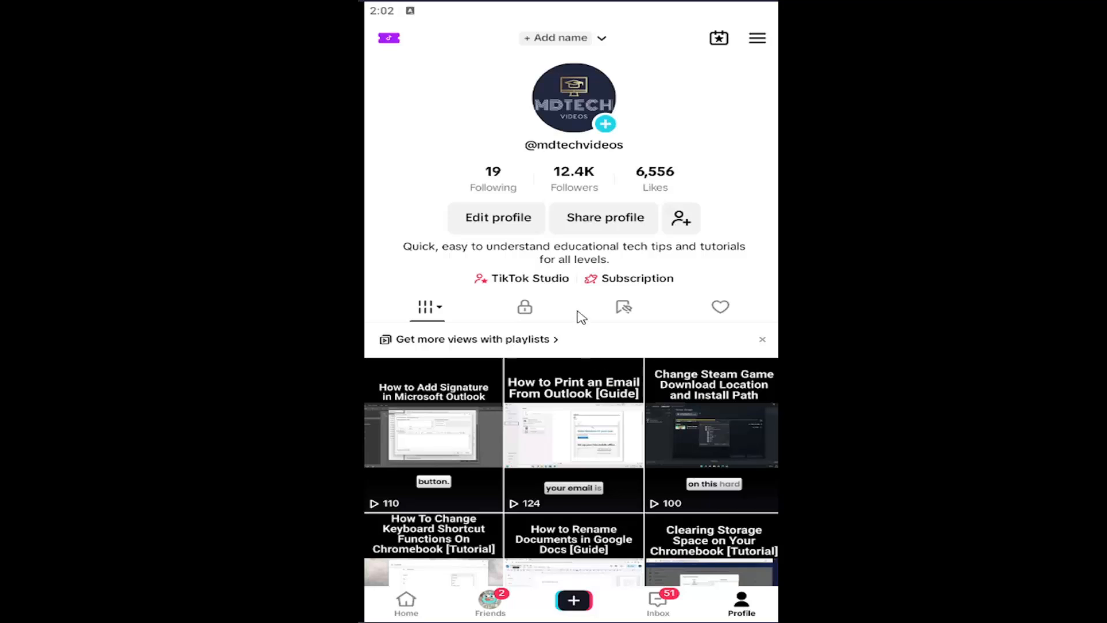
mouse_move(585, 307)
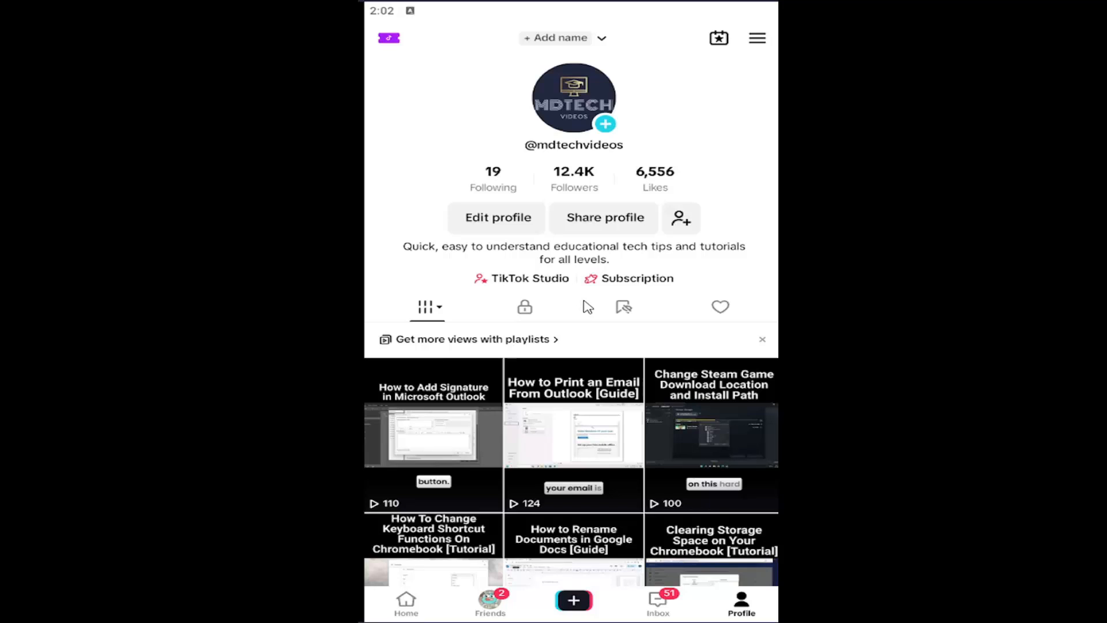
mouse_move(600, 418)
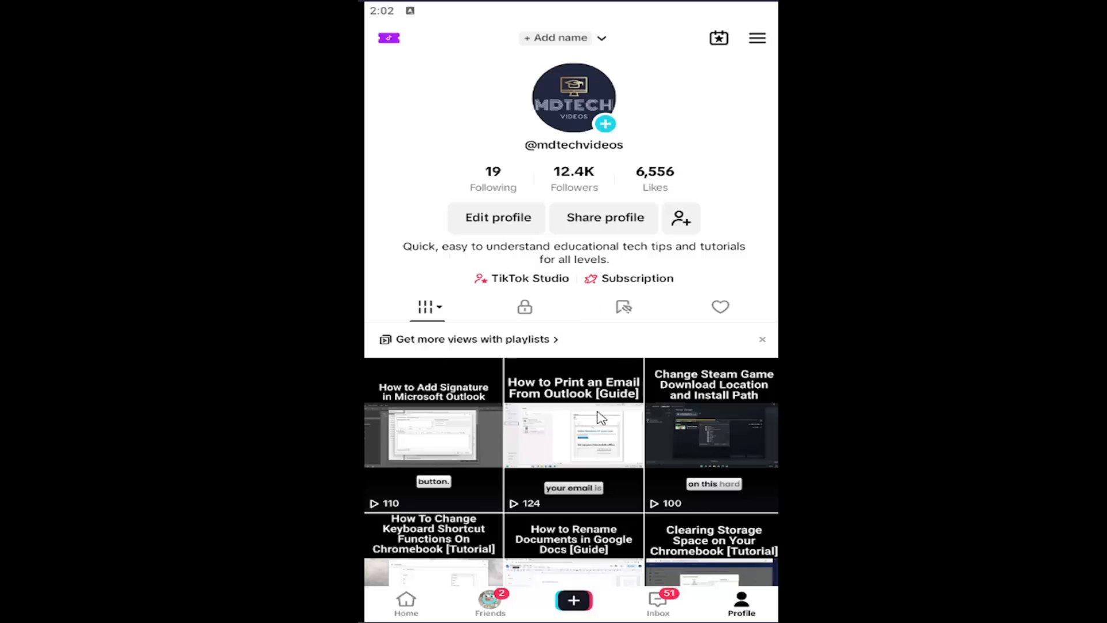
mouse_move(741, 600)
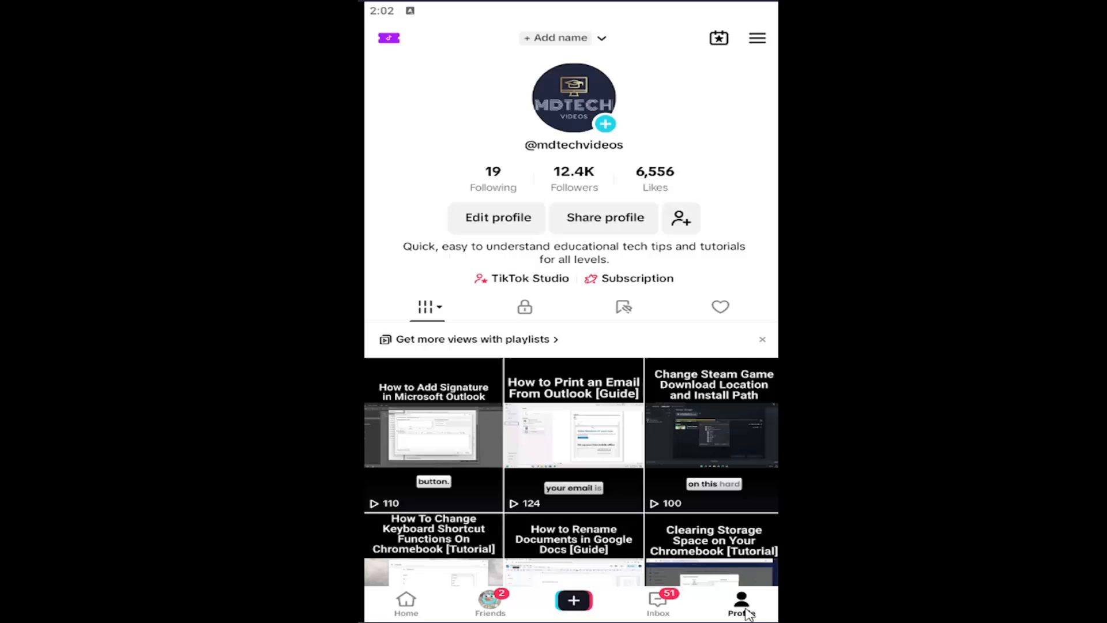
mouse_move(734, 50)
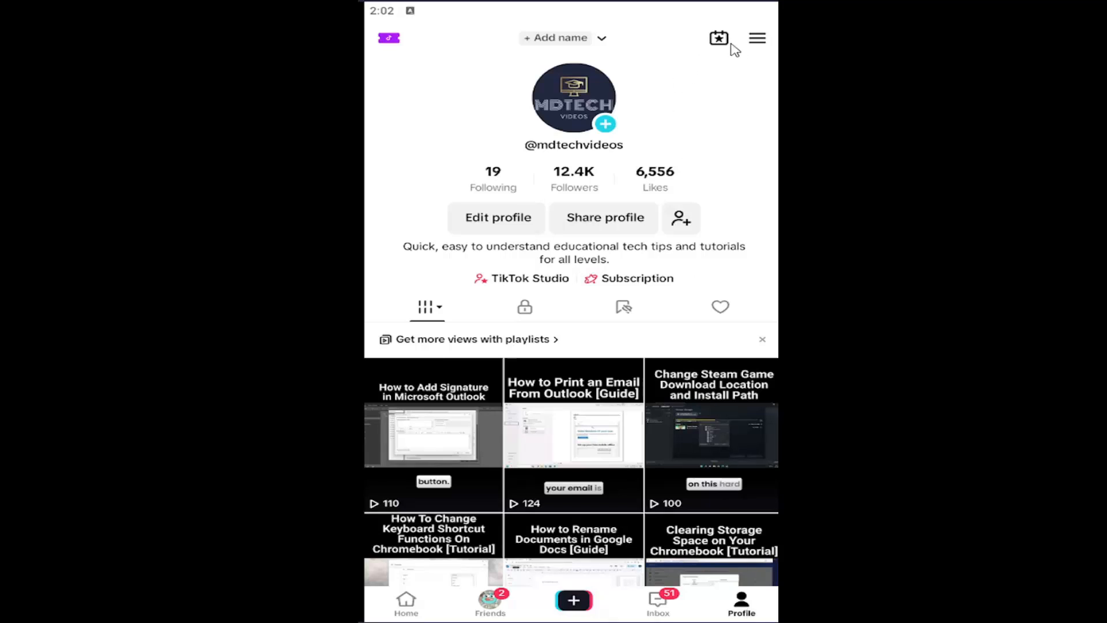
- Open Settings and privacy from the profile's top-right menu
left_click(757, 38)
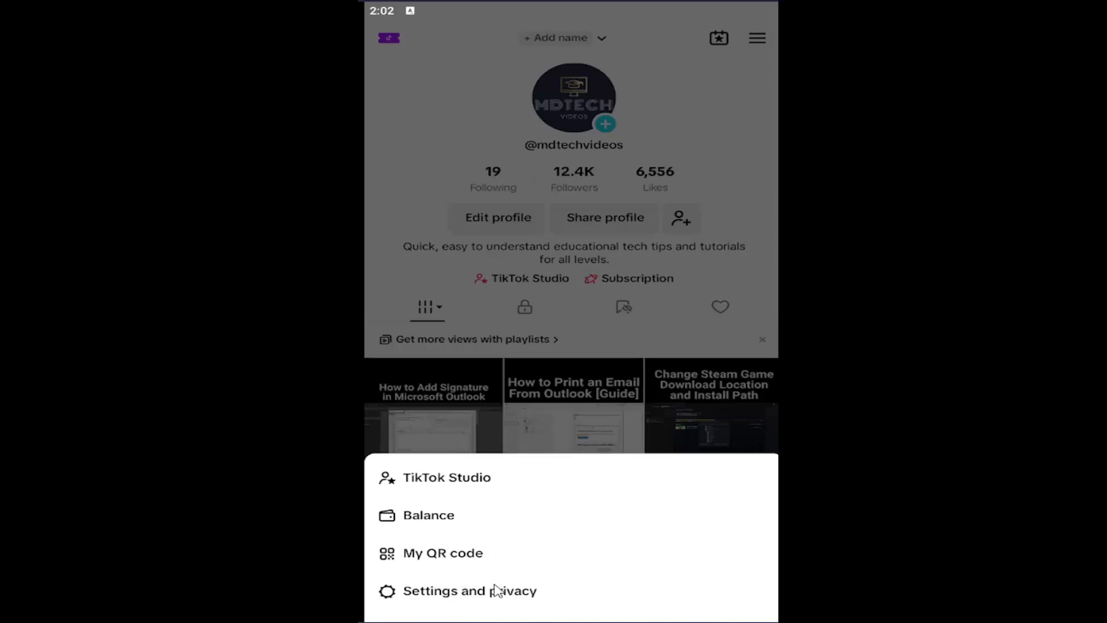
left_click(469, 590)
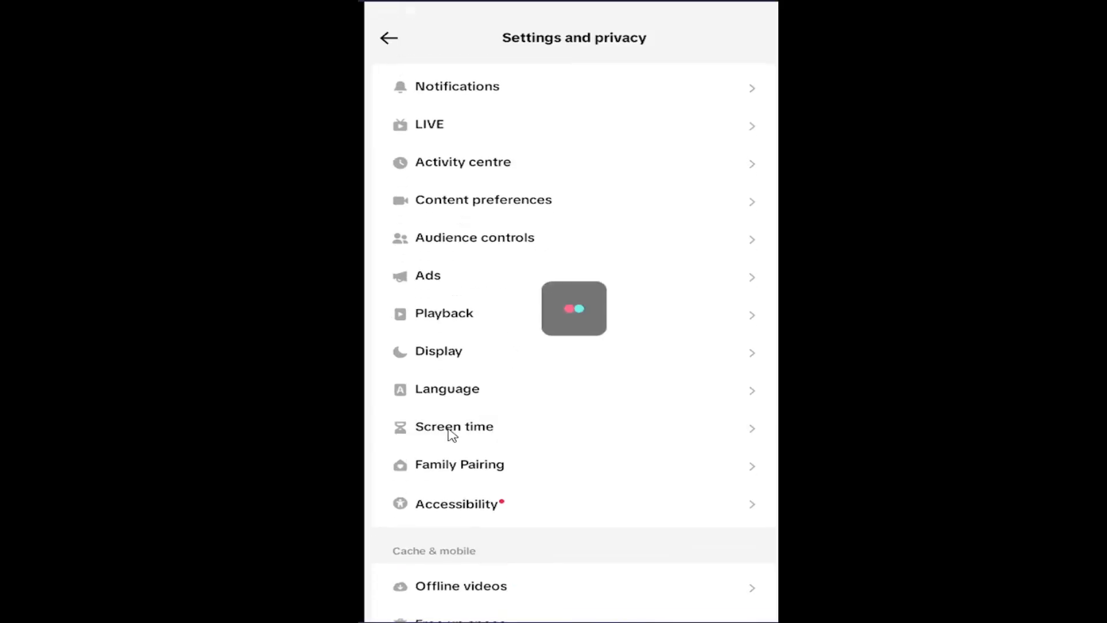
- Open Screen time, where daily limit, breaks and sleep reminders are all off
left_click(454, 427)
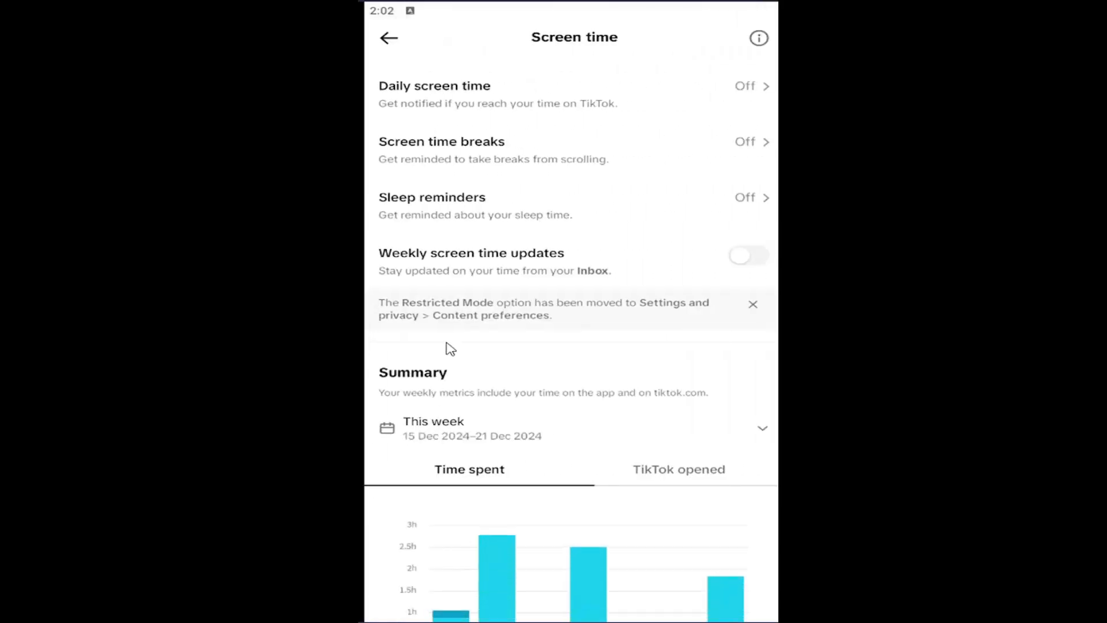
mouse_move(446, 253)
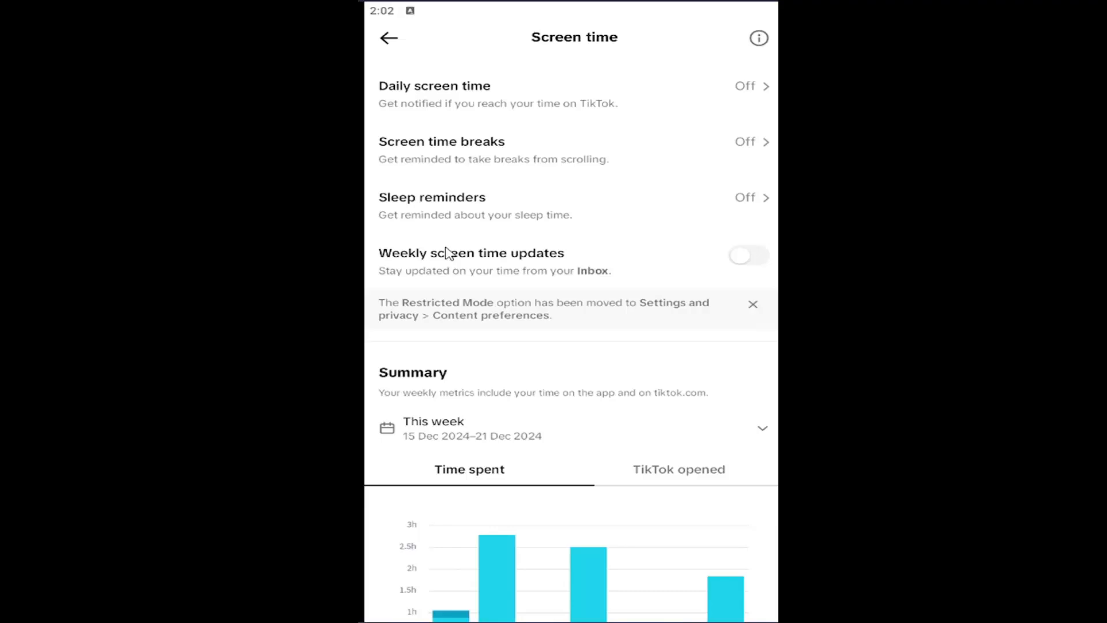
mouse_move(430, 226)
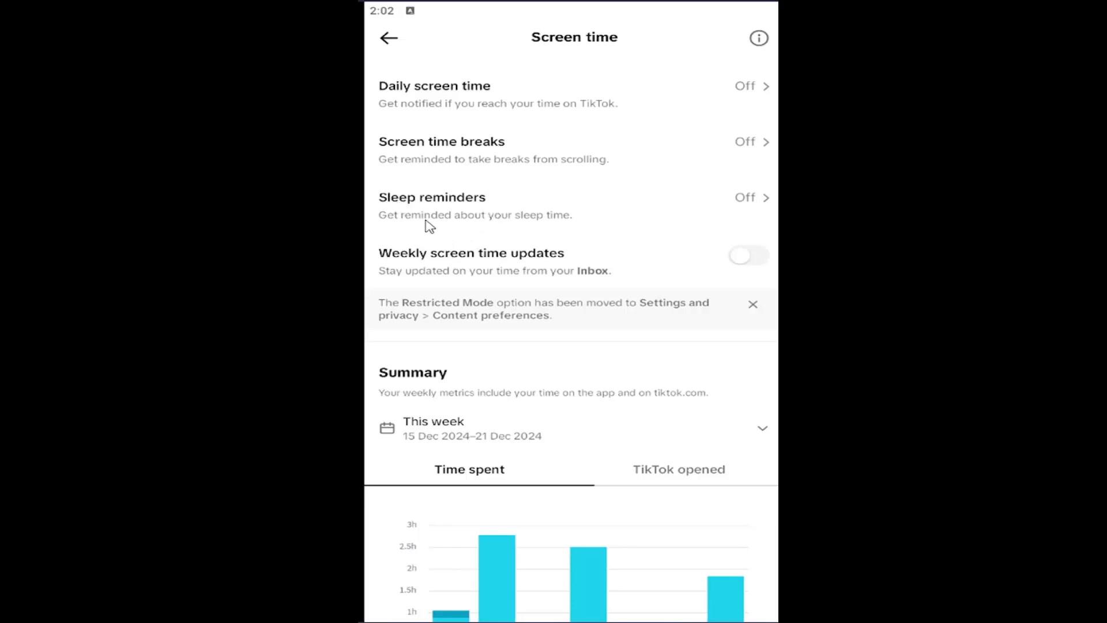
mouse_move(504, 220)
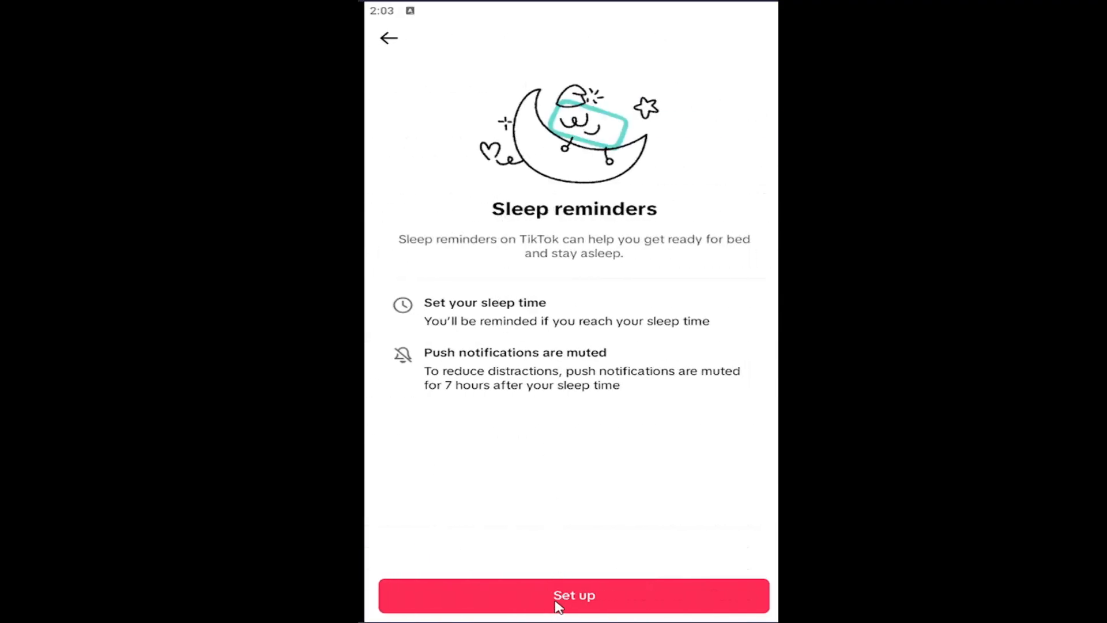
- Set a 10:00 PM sleep reminder (10 pm–5 am), then return to the Settings and privacy list
left_click(573, 594)
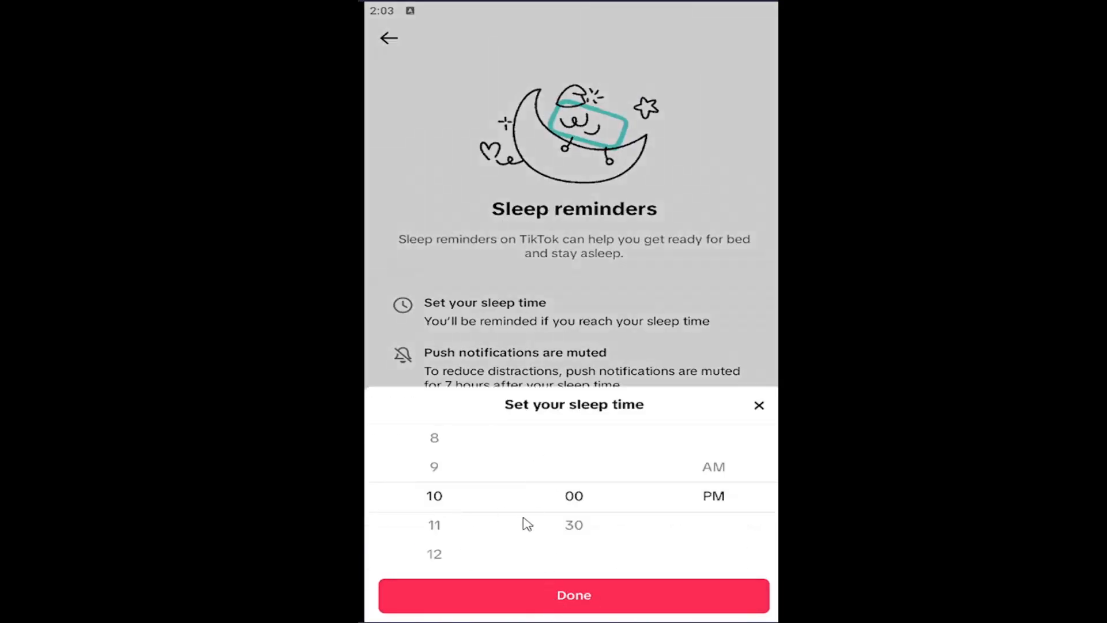
mouse_move(734, 412)
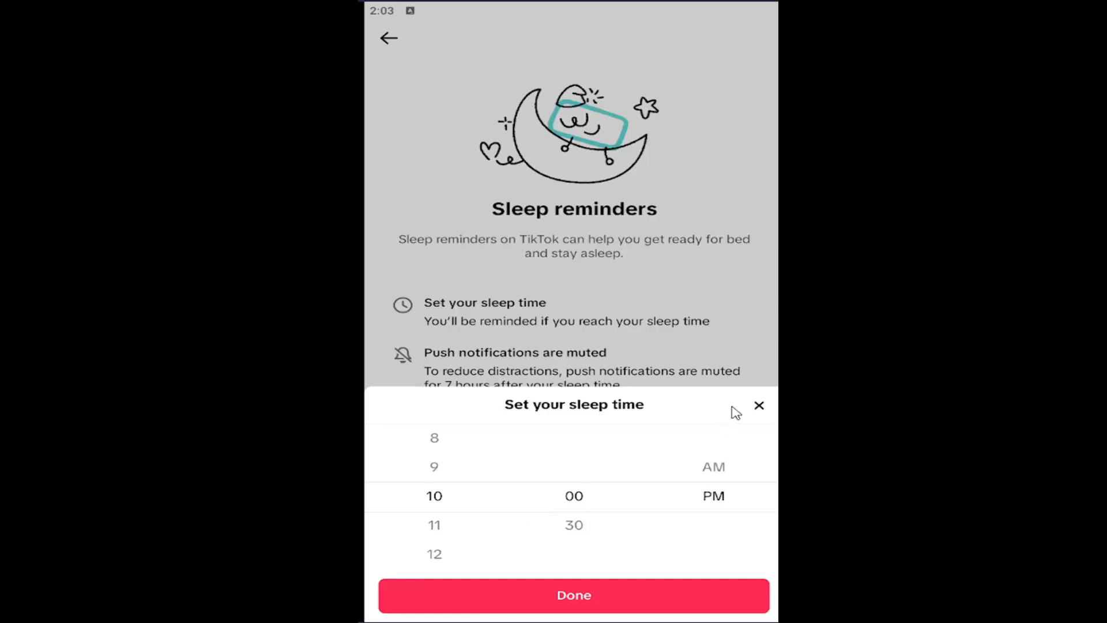
left_click(573, 594)
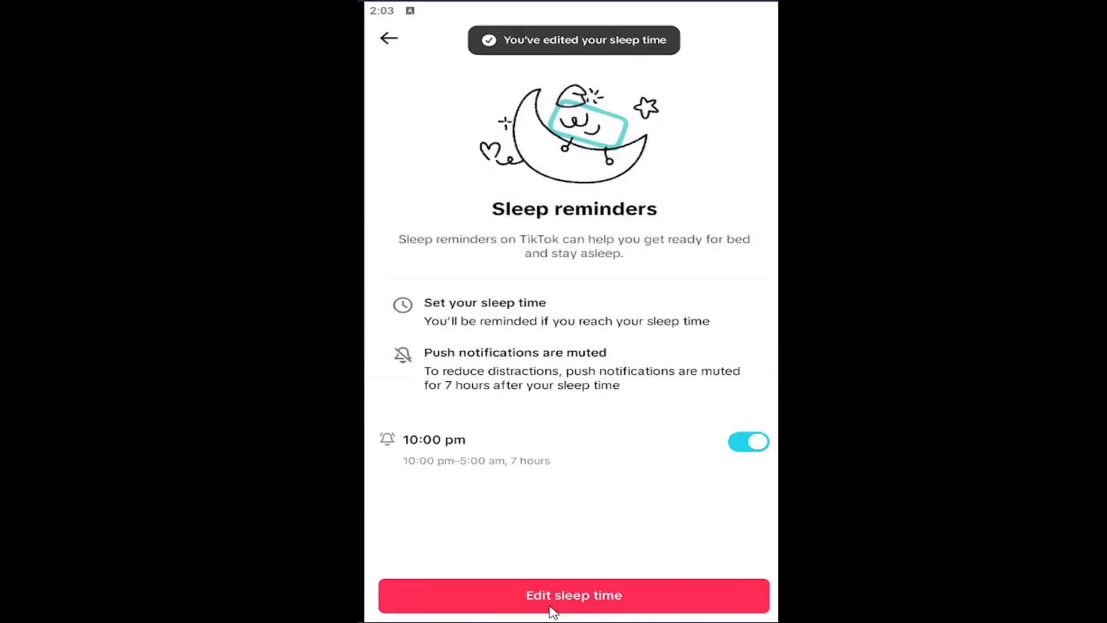
mouse_move(387, 34)
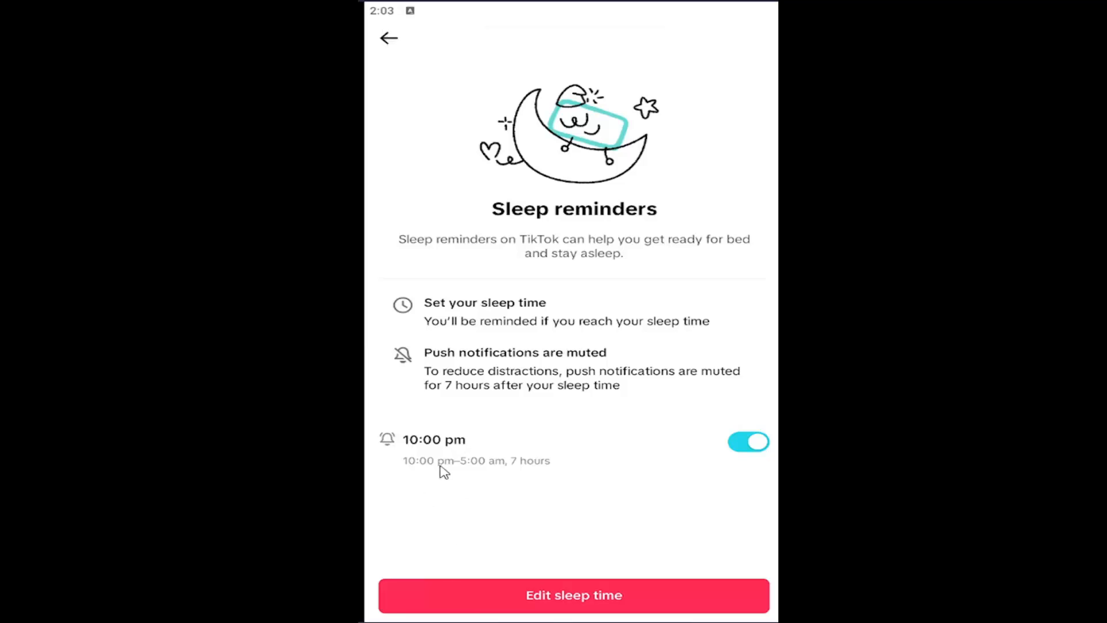
mouse_move(670, 477)
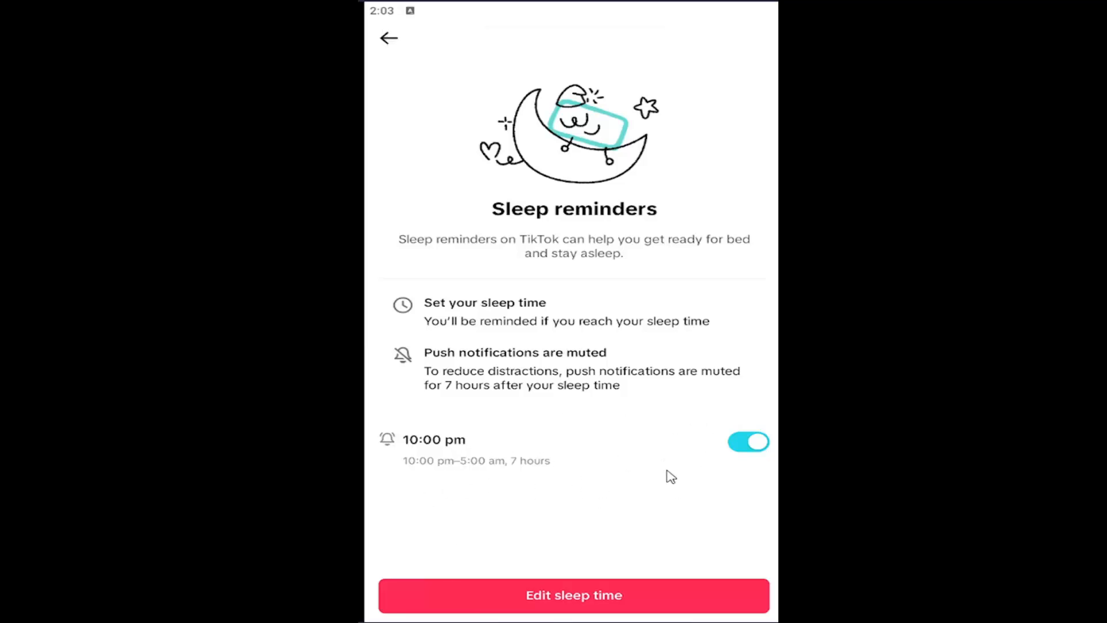
left_click(748, 441)
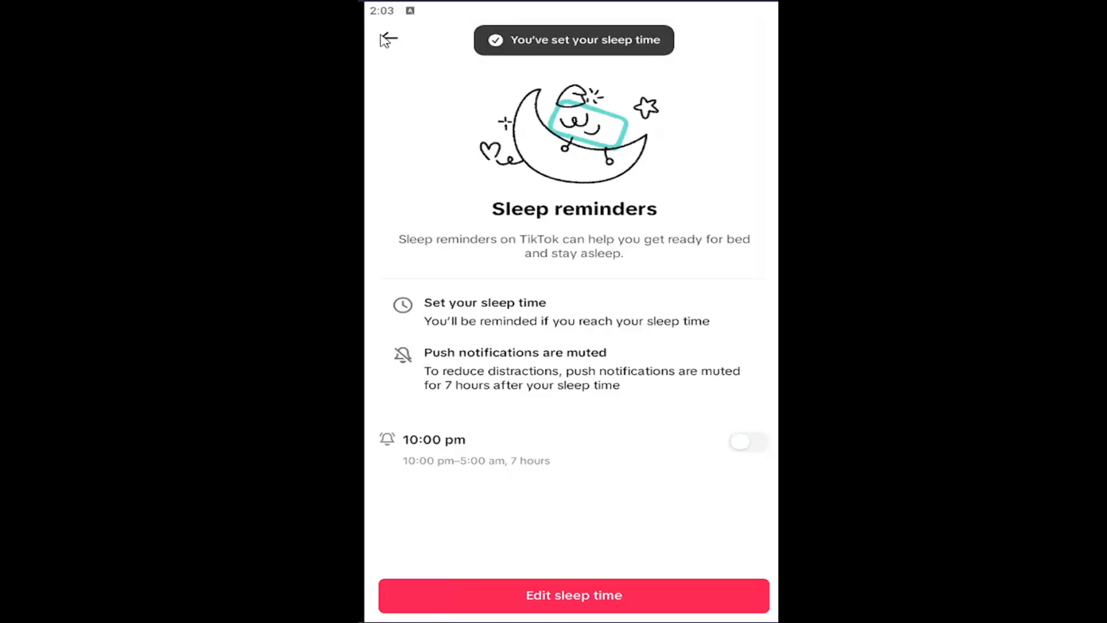
left_click(387, 38)
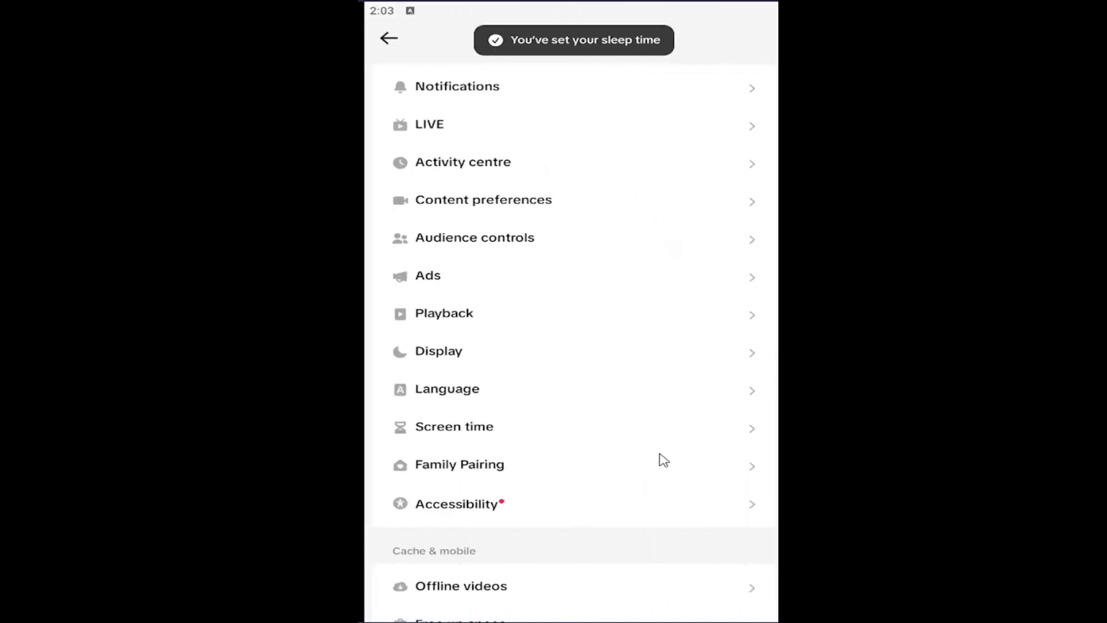